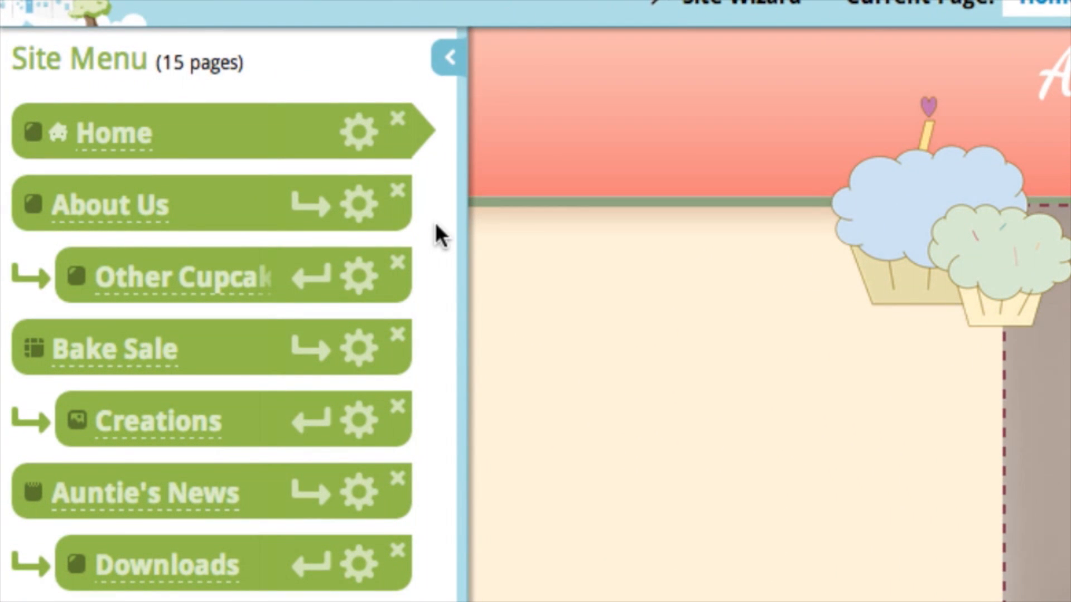
# Open the Protect Page settings for the About Us page from the Site Menu
pyautogui.click(359, 203)
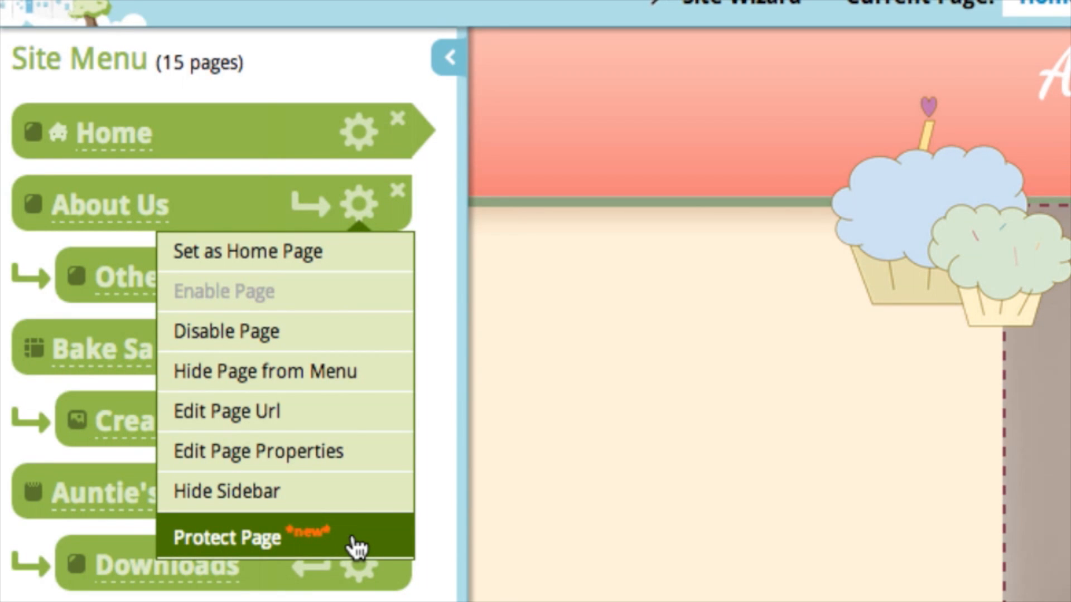
pyautogui.click(227, 538)
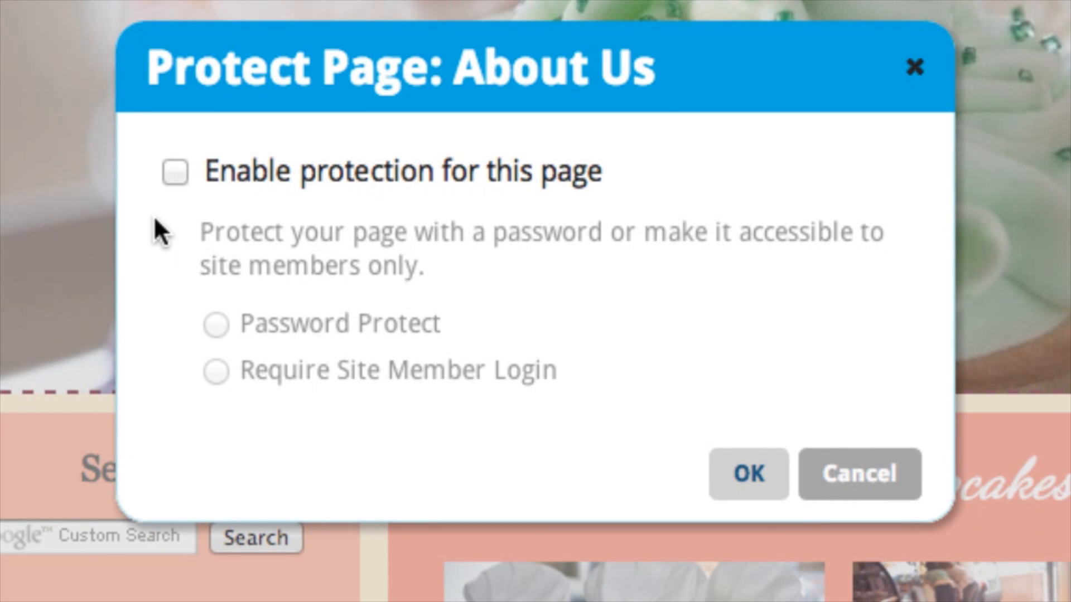
pyautogui.click(175, 171)
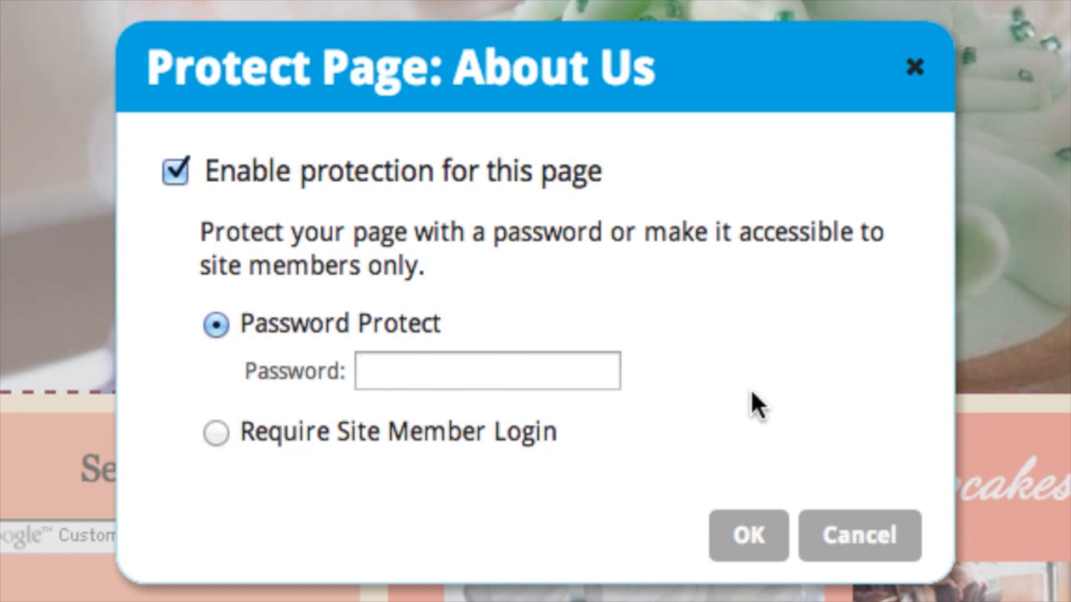
pyautogui.click(486, 372)
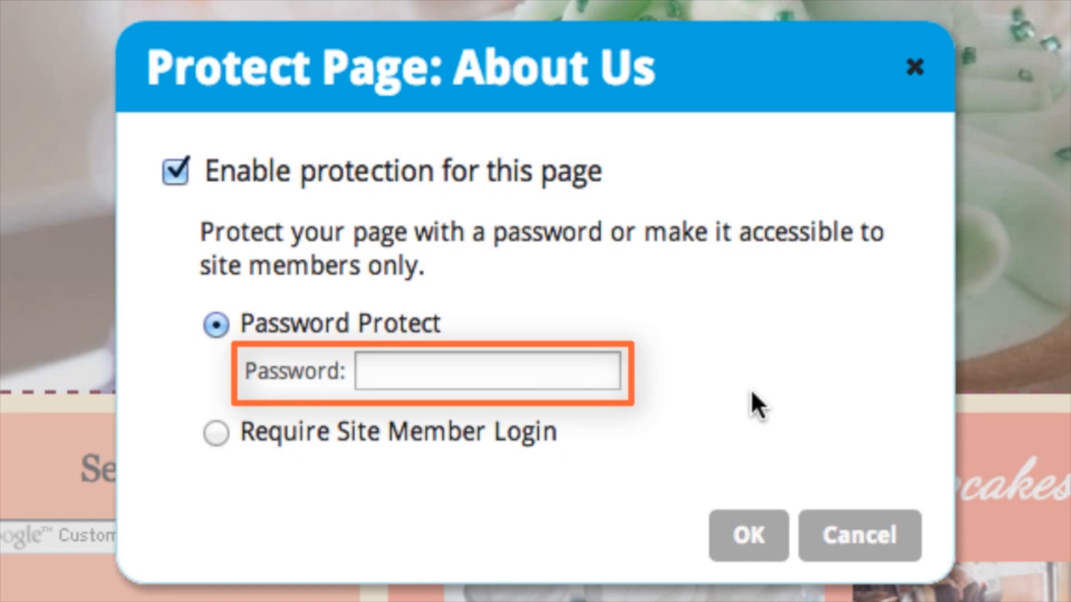
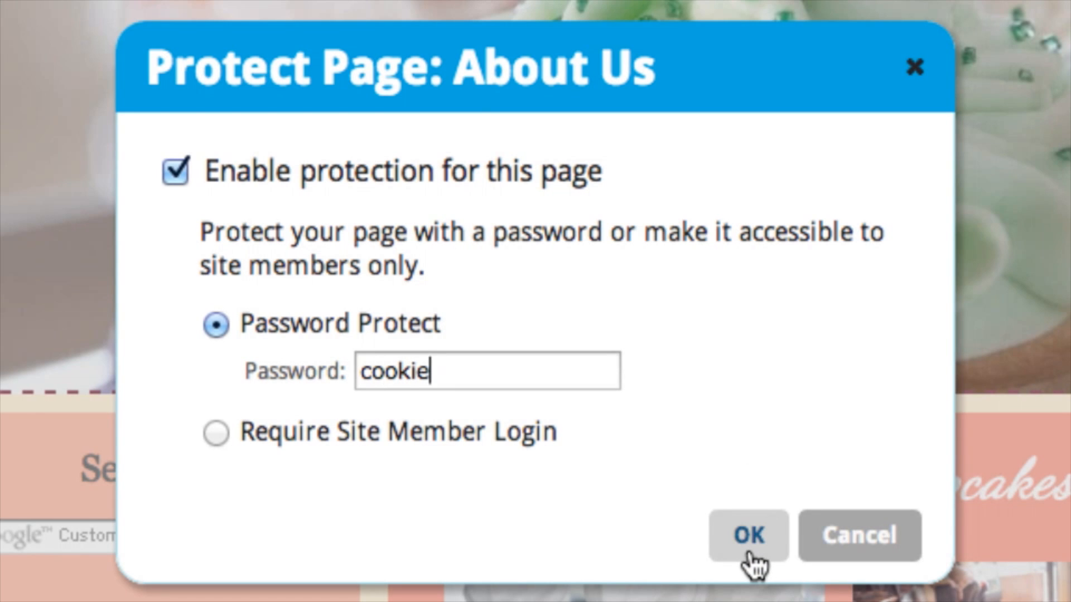
pyautogui.click(746, 536)
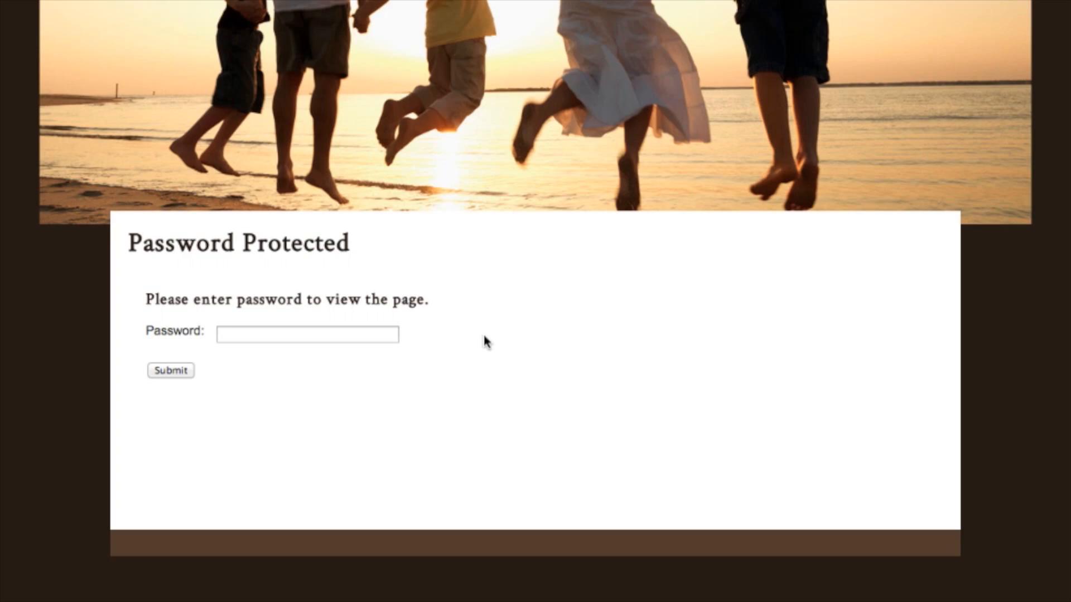
# Submit the password on the live protected page to reveal the Cuba 2012 gallery
pyautogui.click(307, 335)
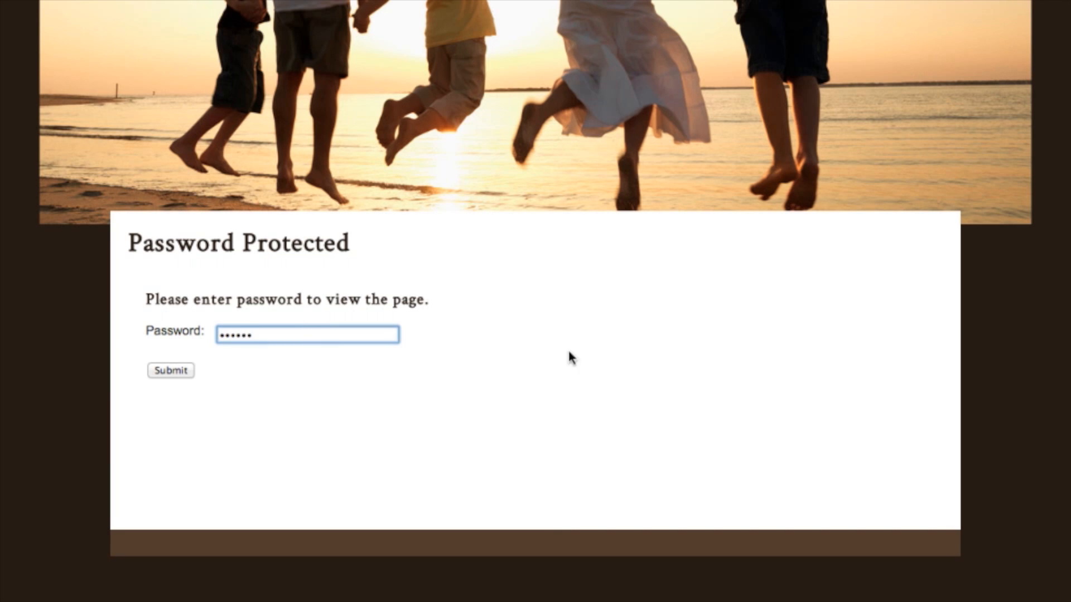
pyautogui.click(170, 370)
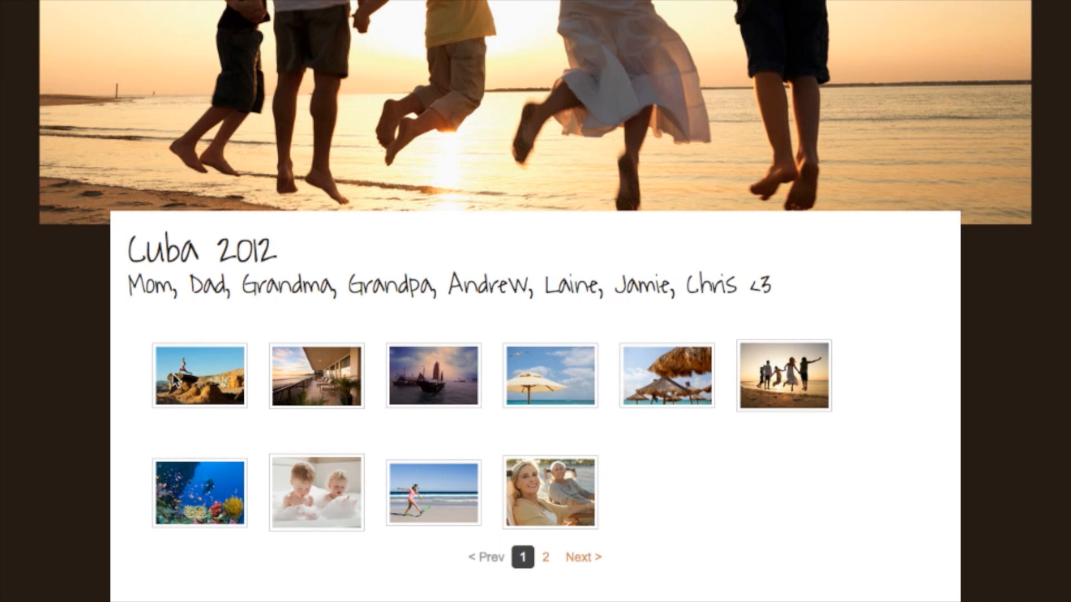
pyautogui.click(548, 375)
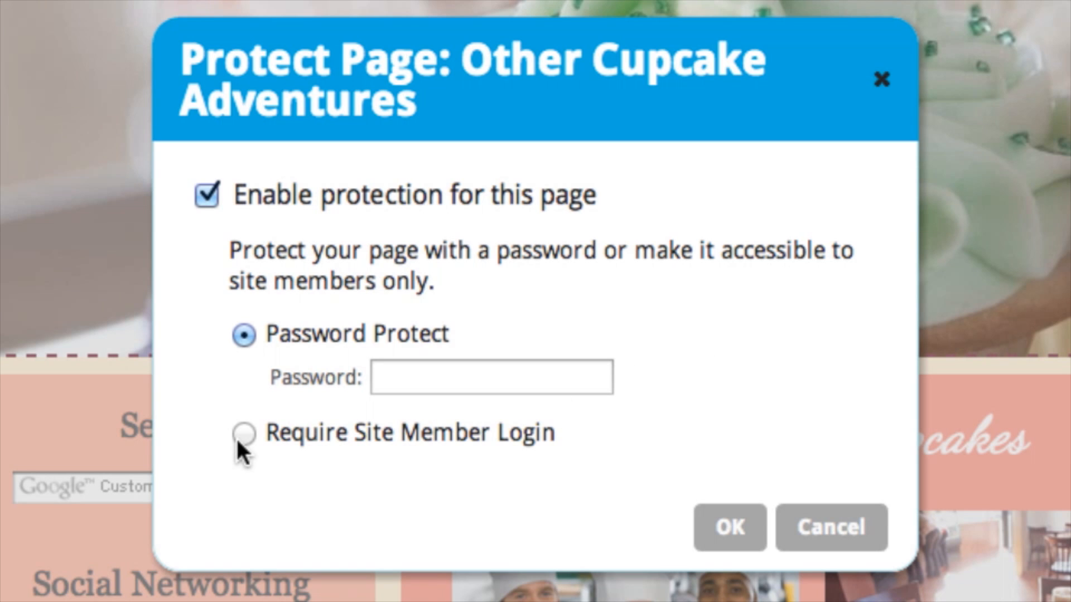
# Require site member login for Other Cupcake Adventures, save, and go to member management
pyautogui.click(242, 433)
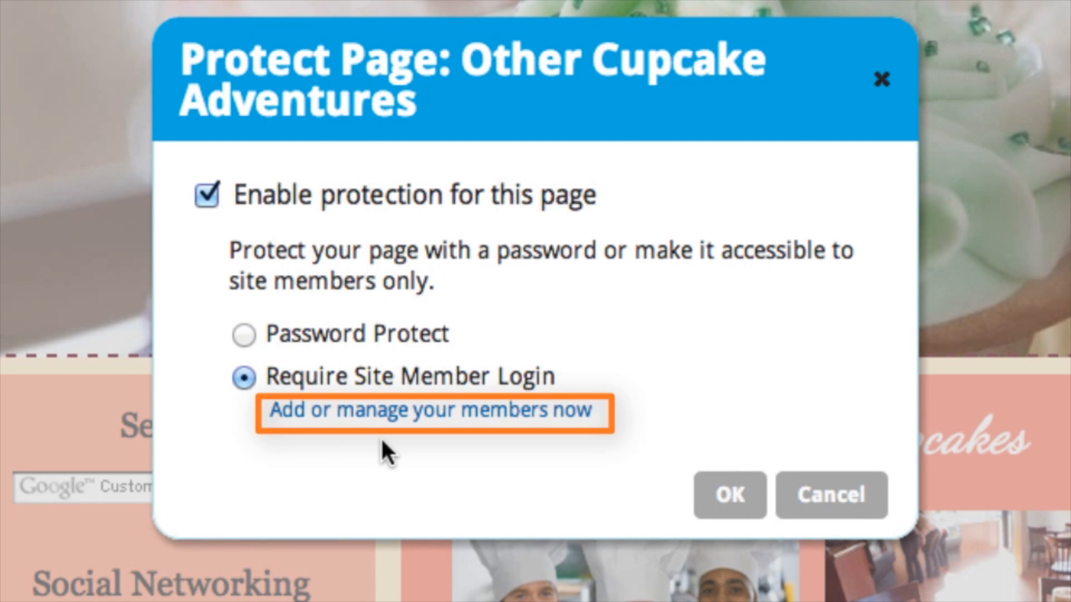
pyautogui.moveTo(551, 423)
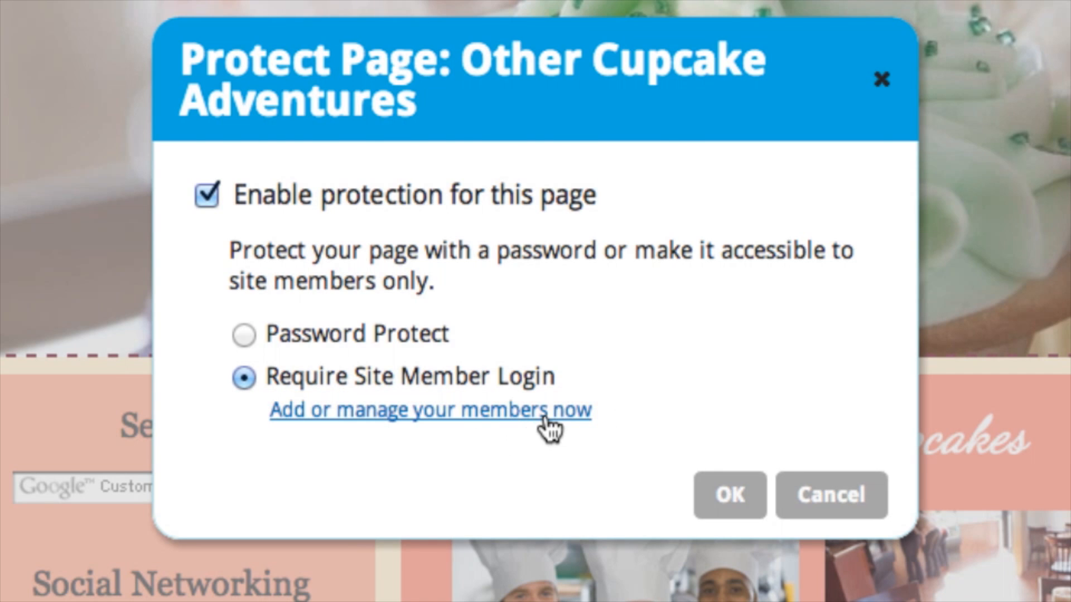
pyautogui.click(430, 410)
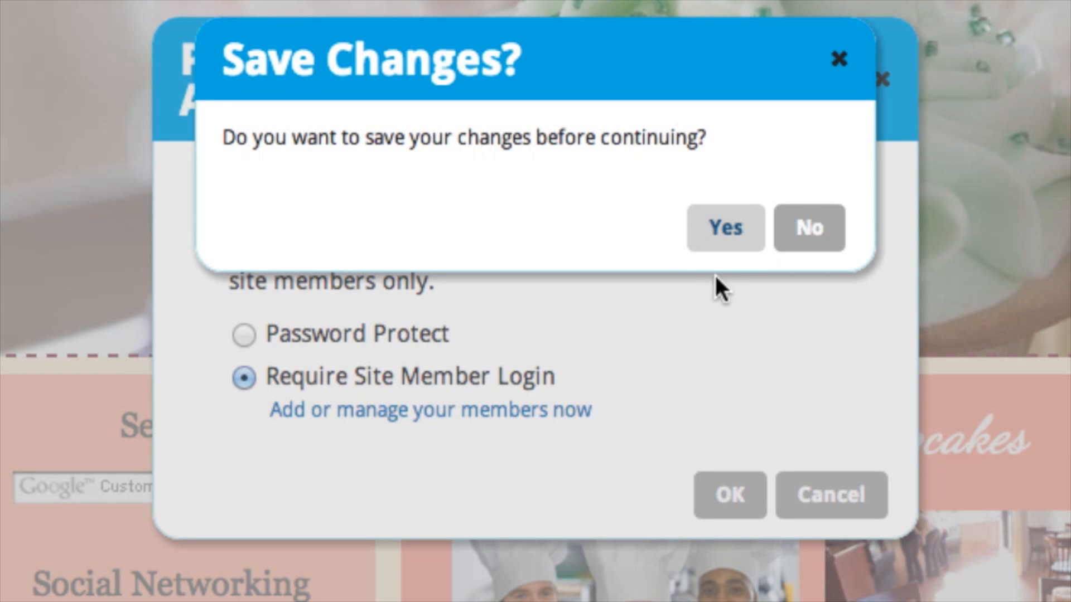
pyautogui.moveTo(730, 284)
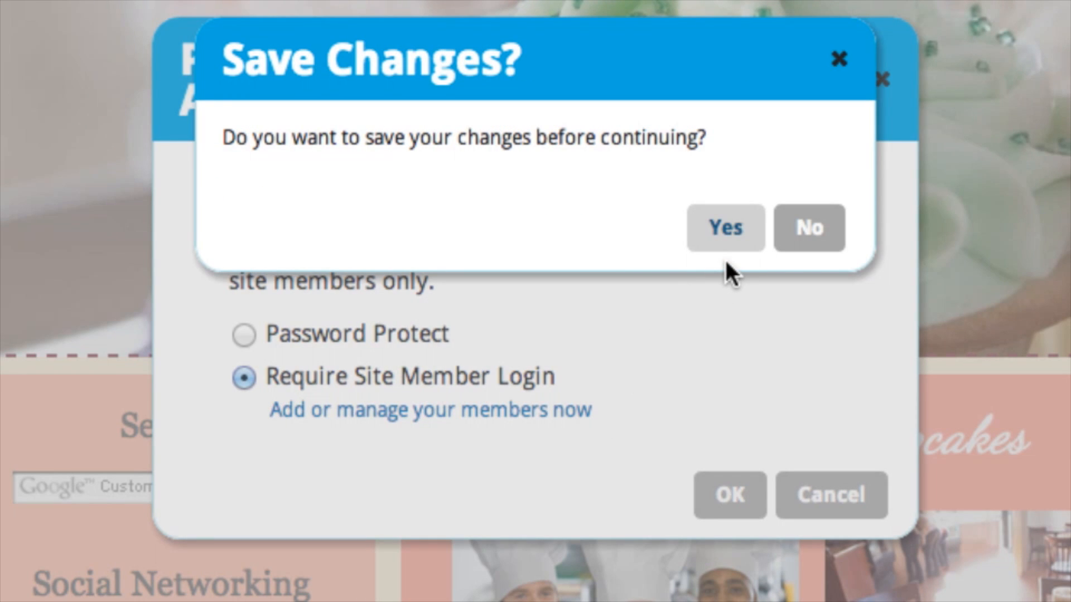
pyautogui.click(724, 227)
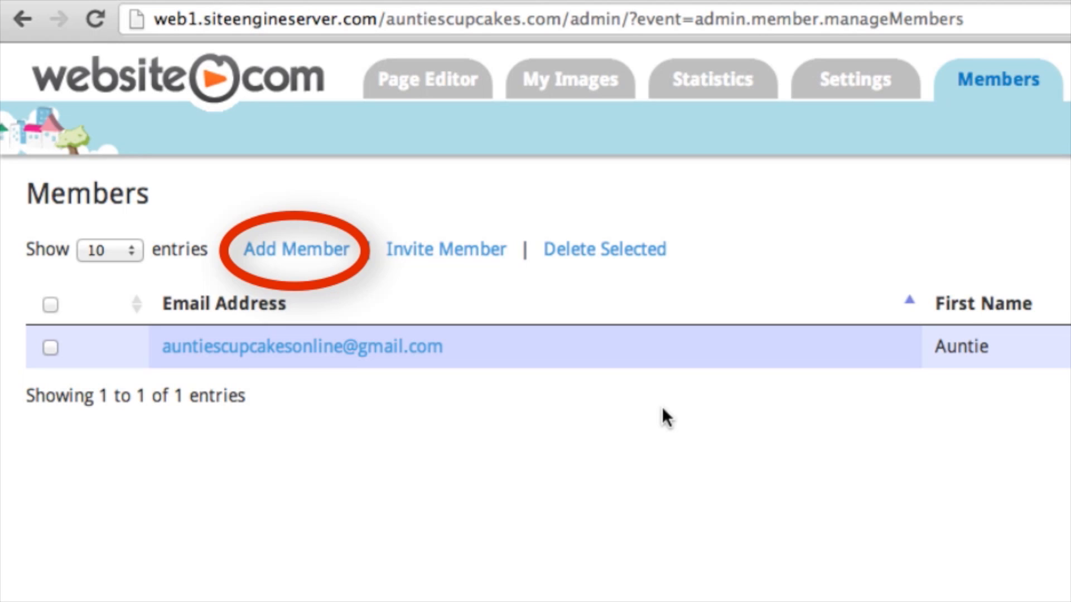
pyautogui.moveTo(436, 268)
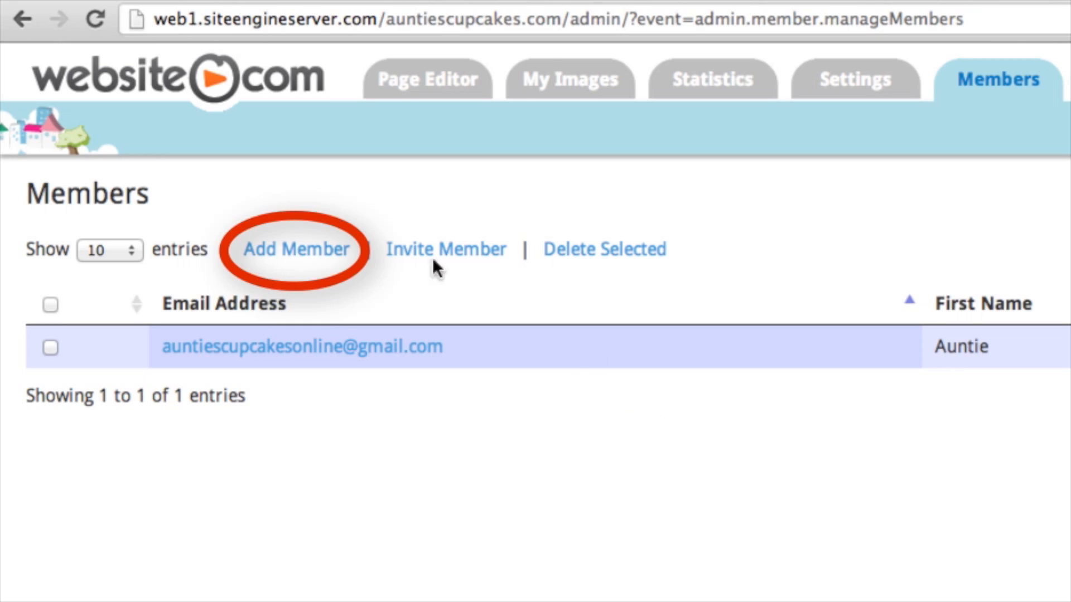
# Open the Invite Member form from the Members tab
pyautogui.click(296, 248)
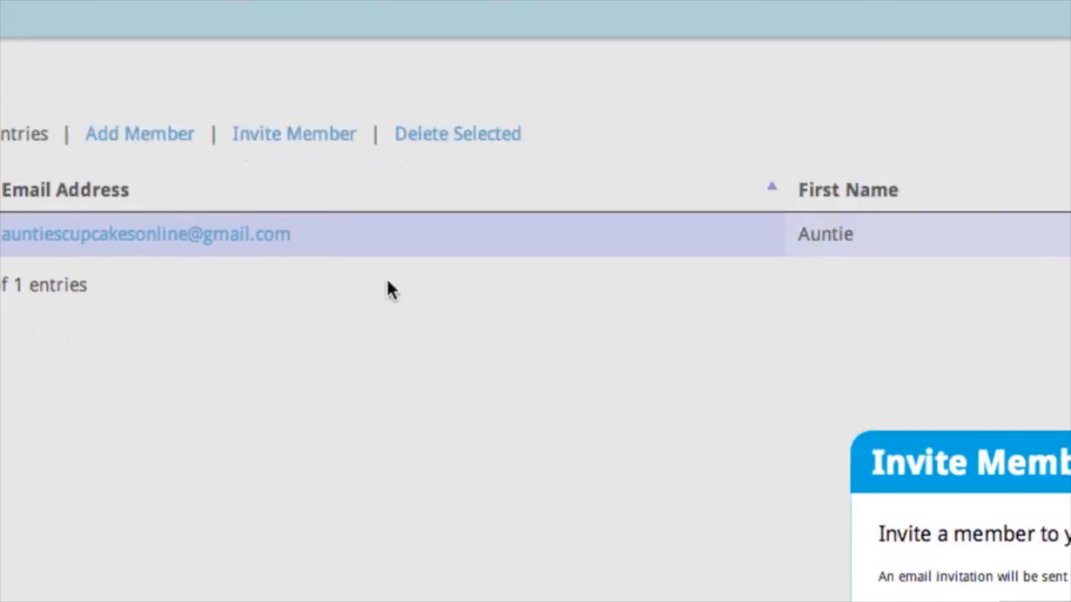
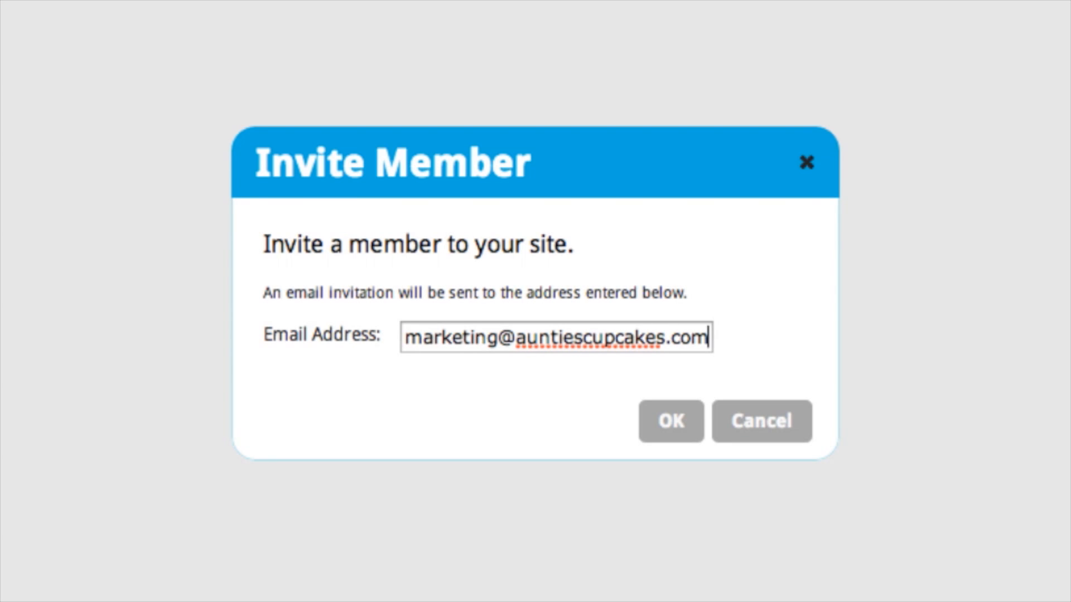
# Send a member invitation to the bakery's marketing address at iescupcakes.com
pyautogui.moveTo(670, 422)
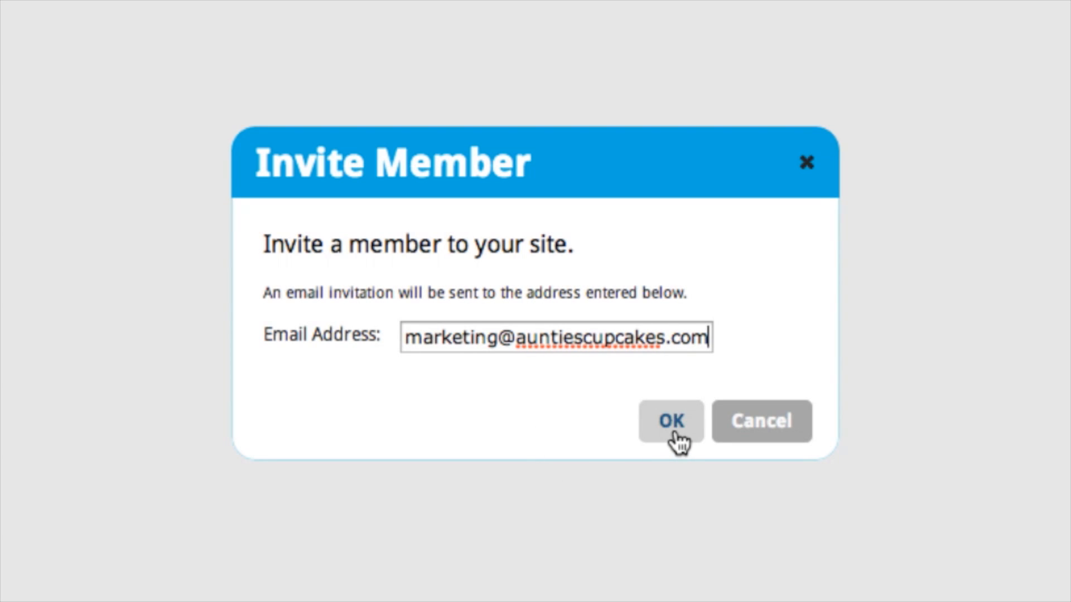
pyautogui.click(670, 421)
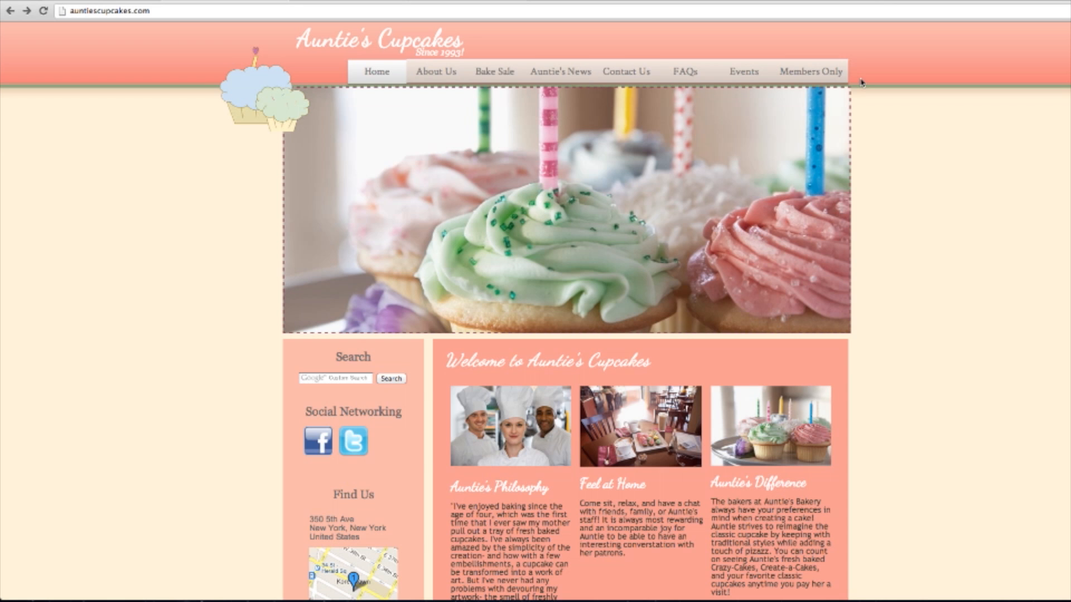
# Sign in with the saved member e-mail to view the live Members Contest page
pyautogui.scroll(-3)
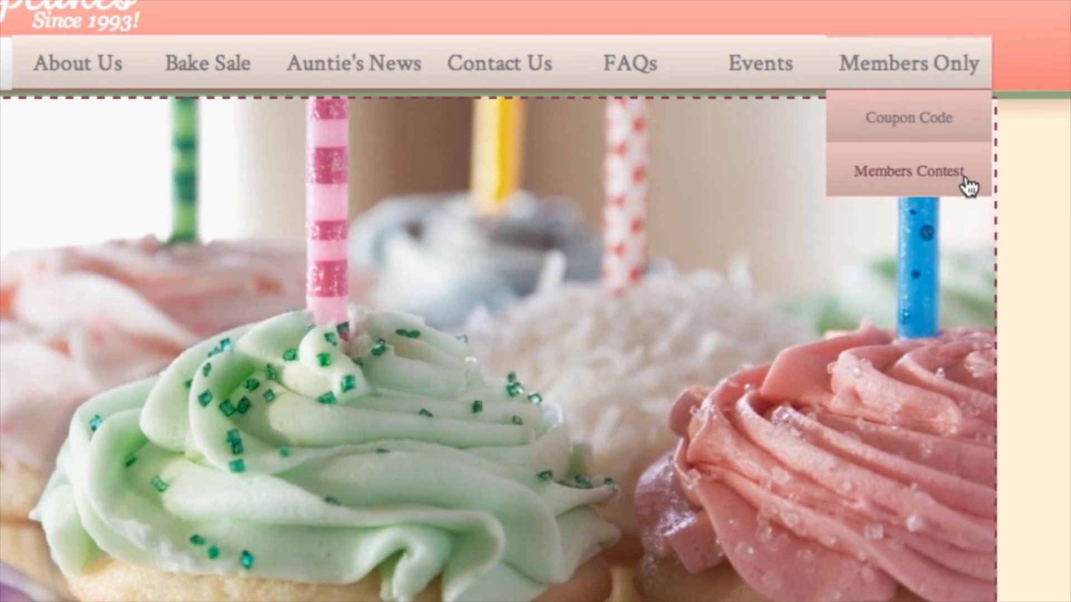
pyautogui.click(907, 171)
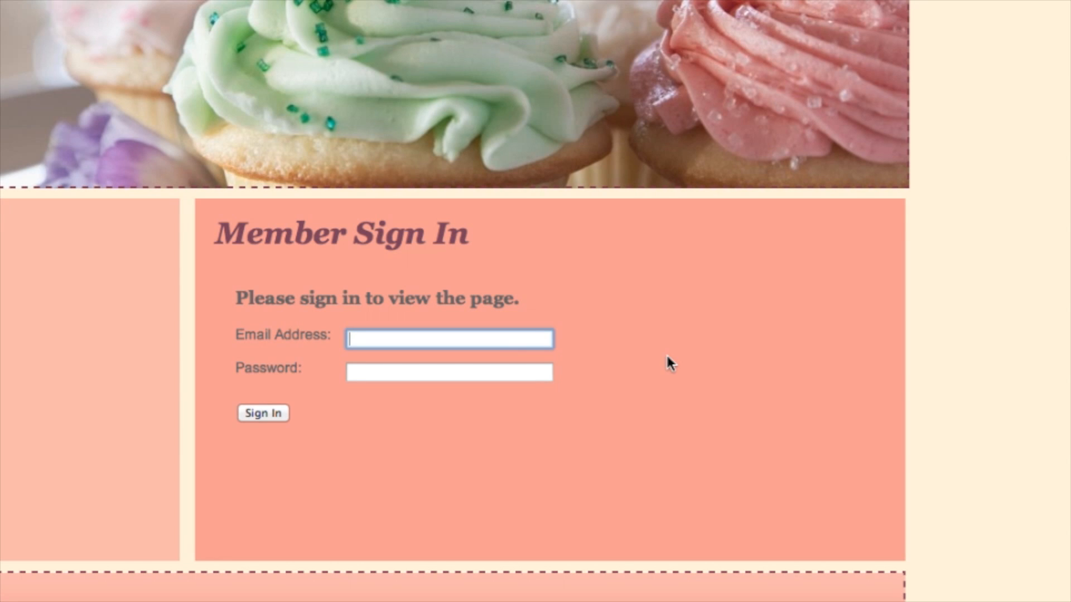
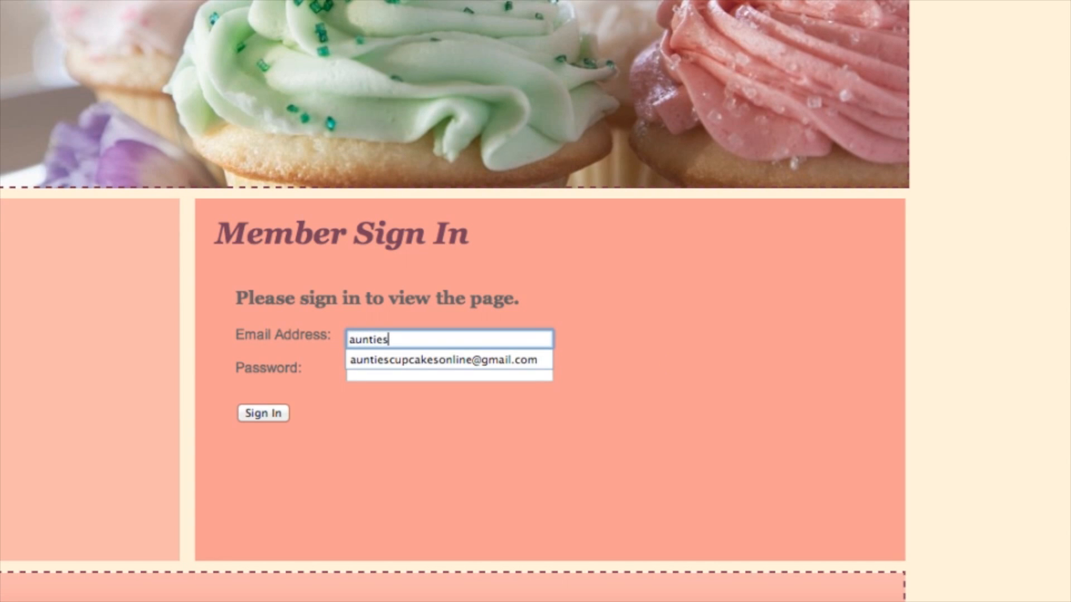
pyautogui.click(448, 359)
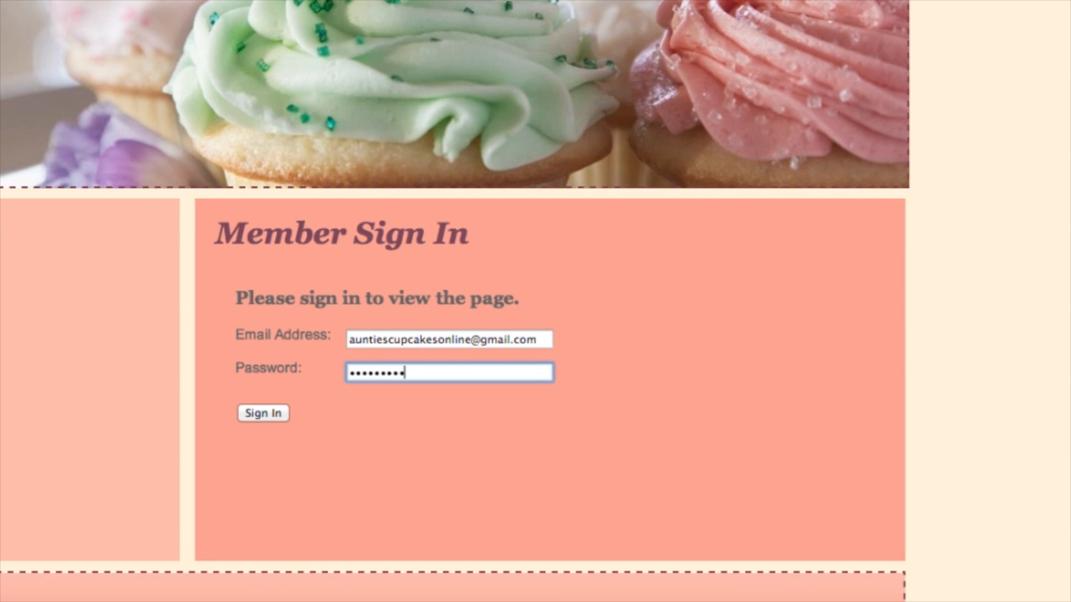
pyautogui.click(262, 413)
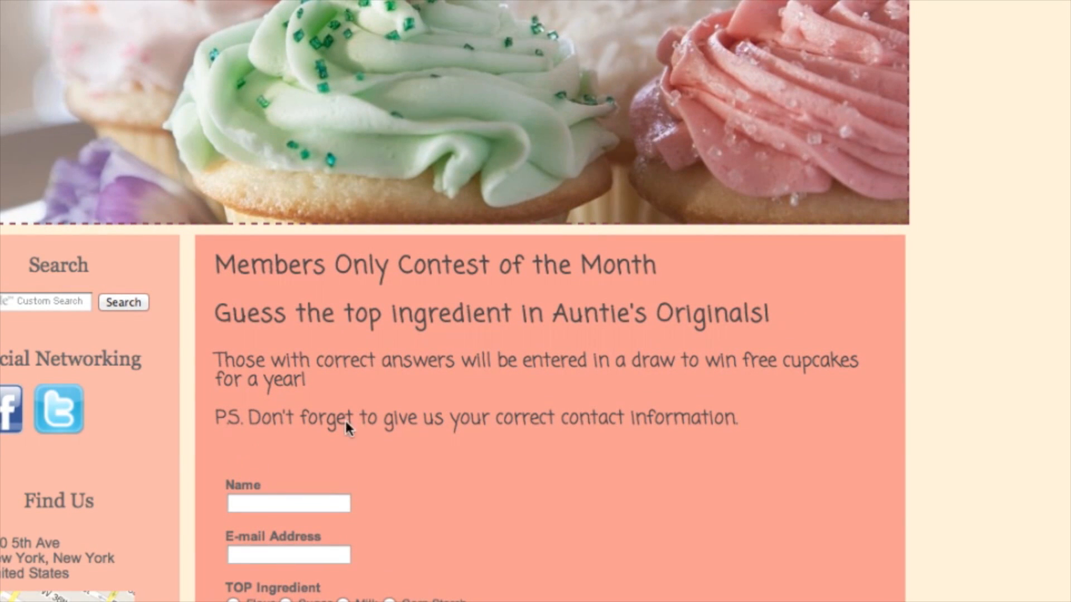
pyautogui.scroll(-3)
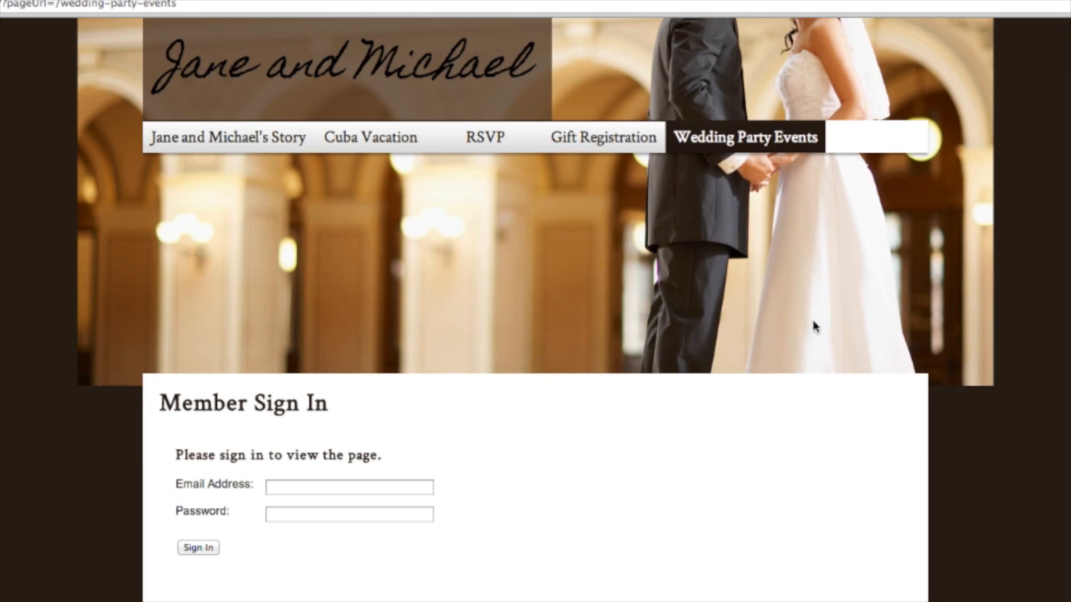
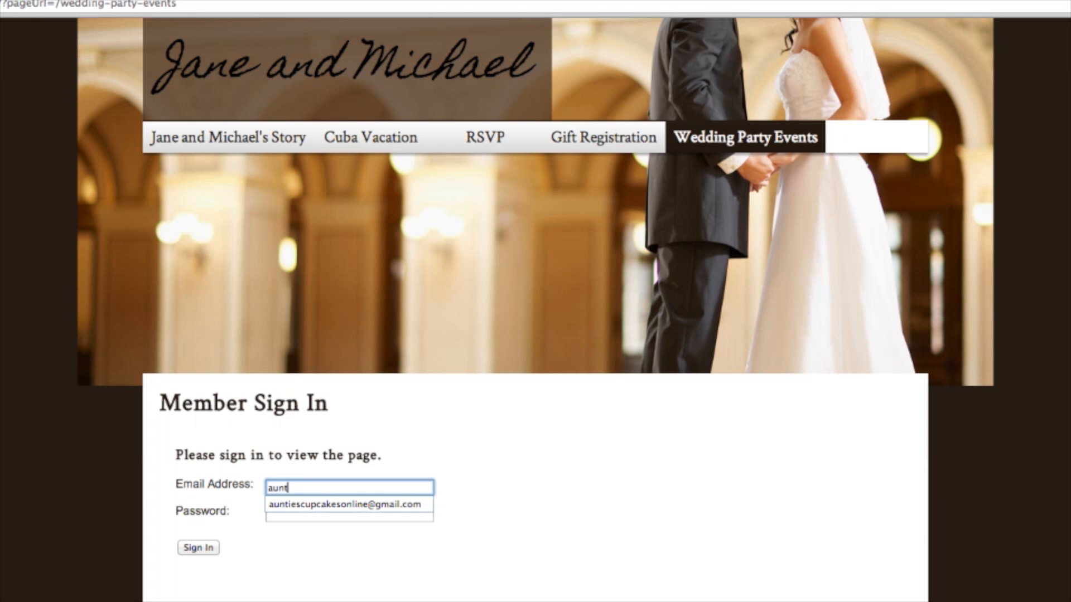
# Sign in on Wedding Party Events and view the Bachelorette Party Planning event details
pyautogui.click(348, 504)
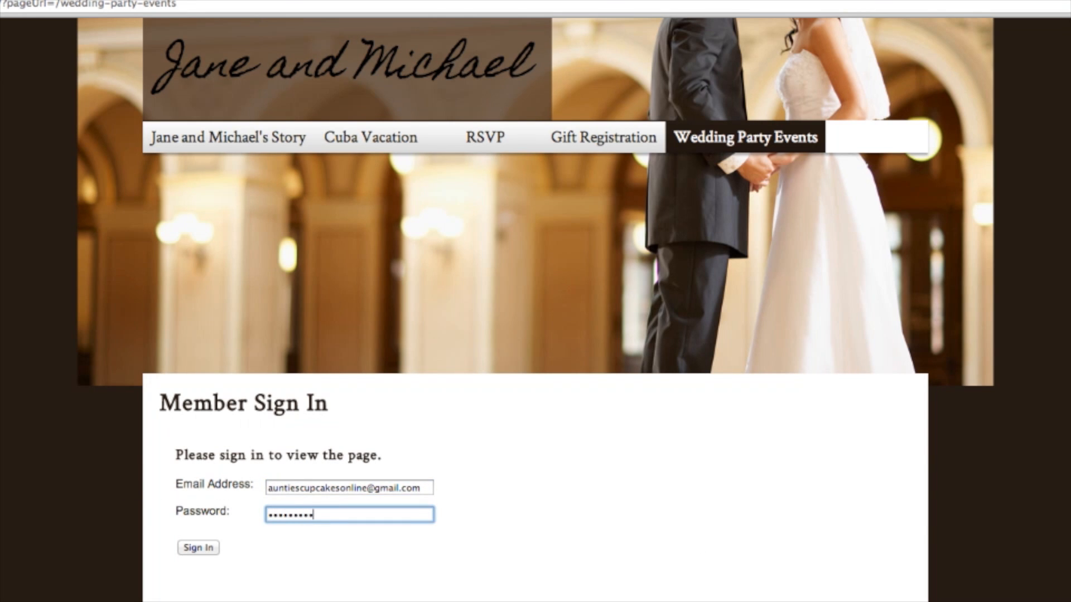
pyautogui.click(198, 547)
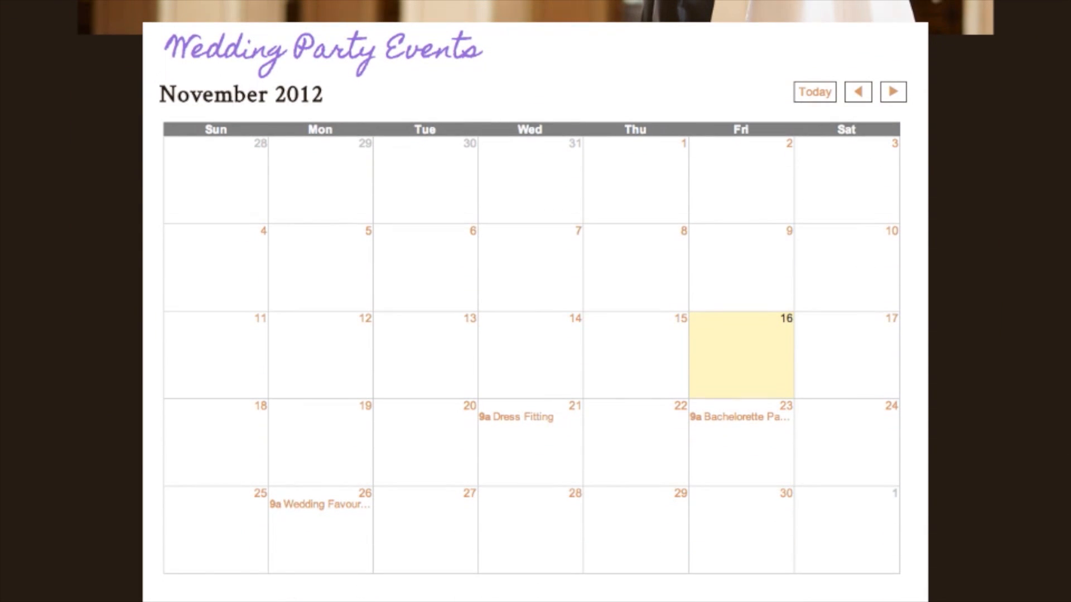
pyautogui.click(739, 417)
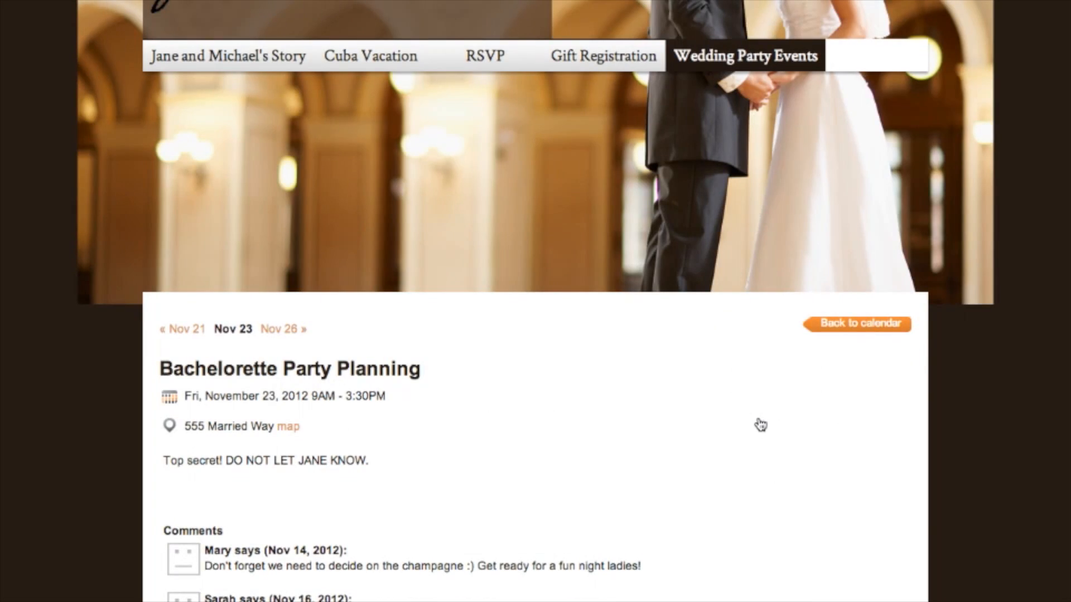
pyautogui.scroll(-3)
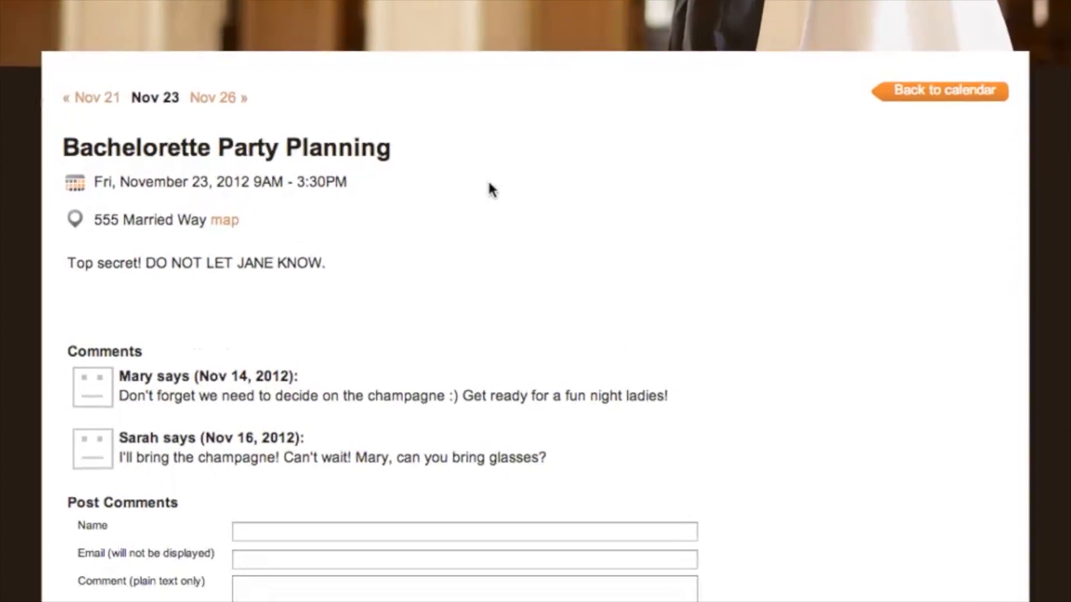